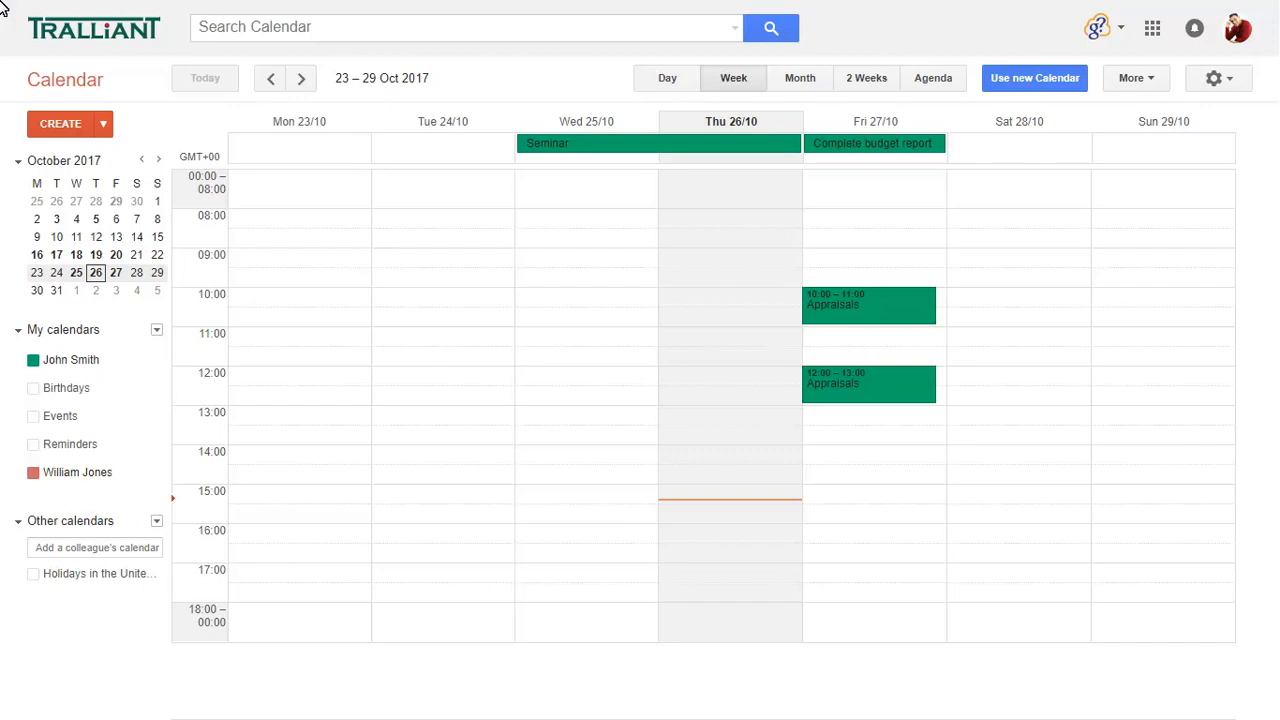
mouse_move(1034, 78)
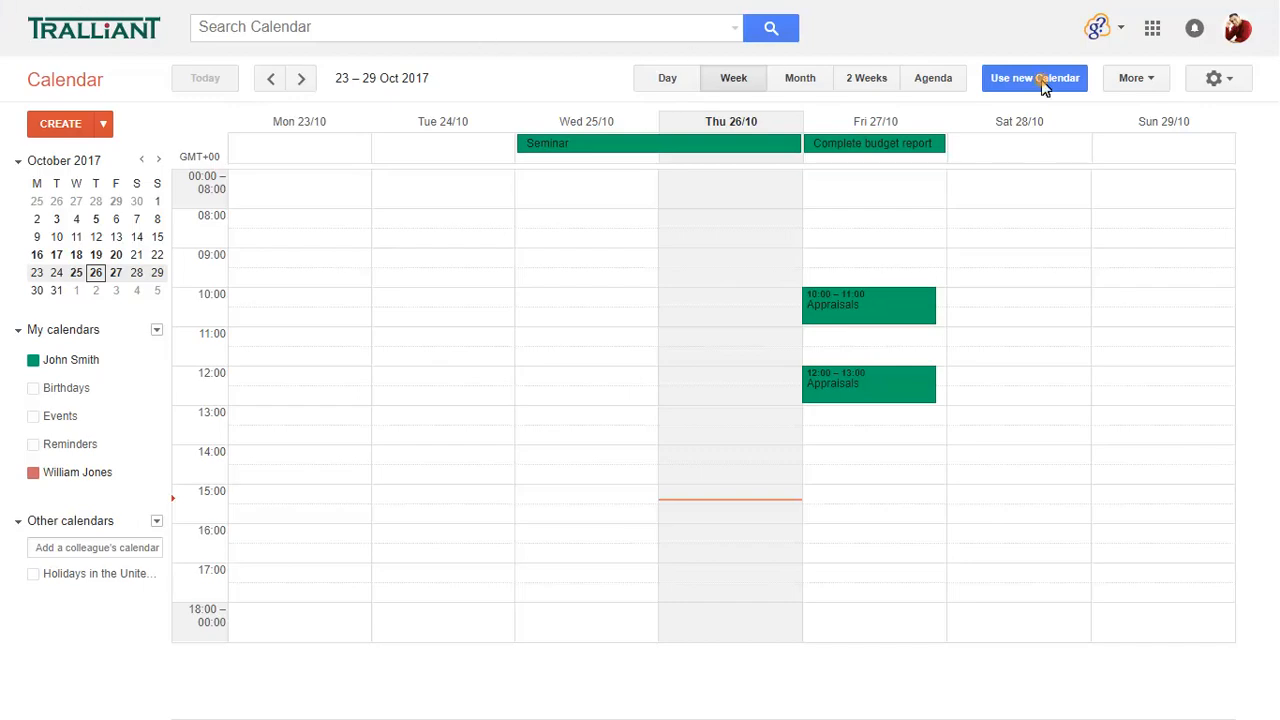
Switch Google Calendar to the new interface, keeping the week of 23–29 October 2017.
left_click(1034, 78)
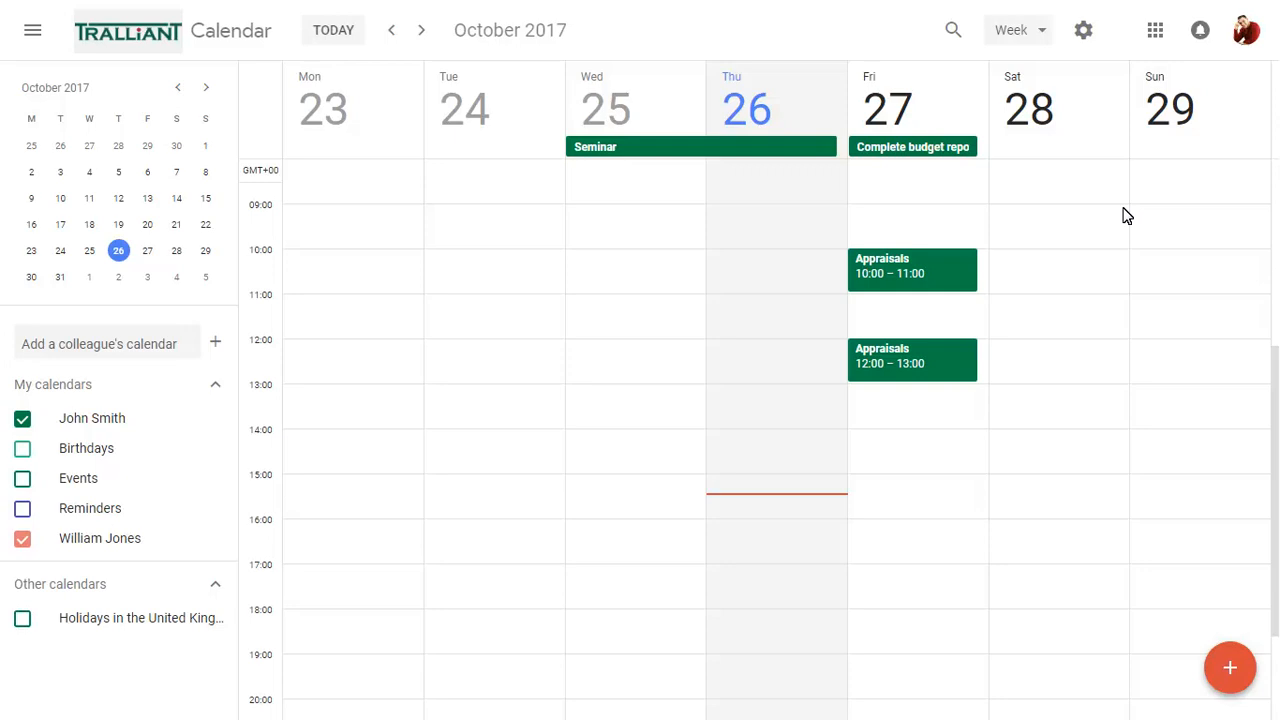
mouse_move(1088, 136)
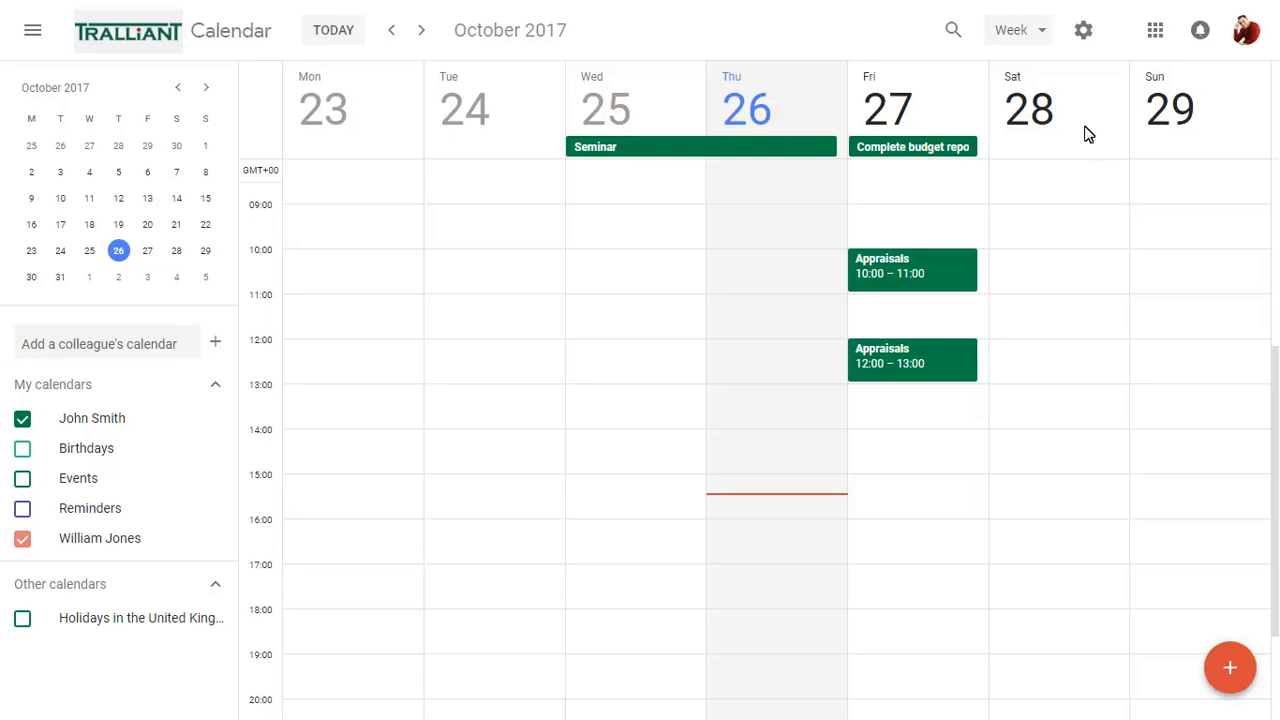
left_click(1016, 30)
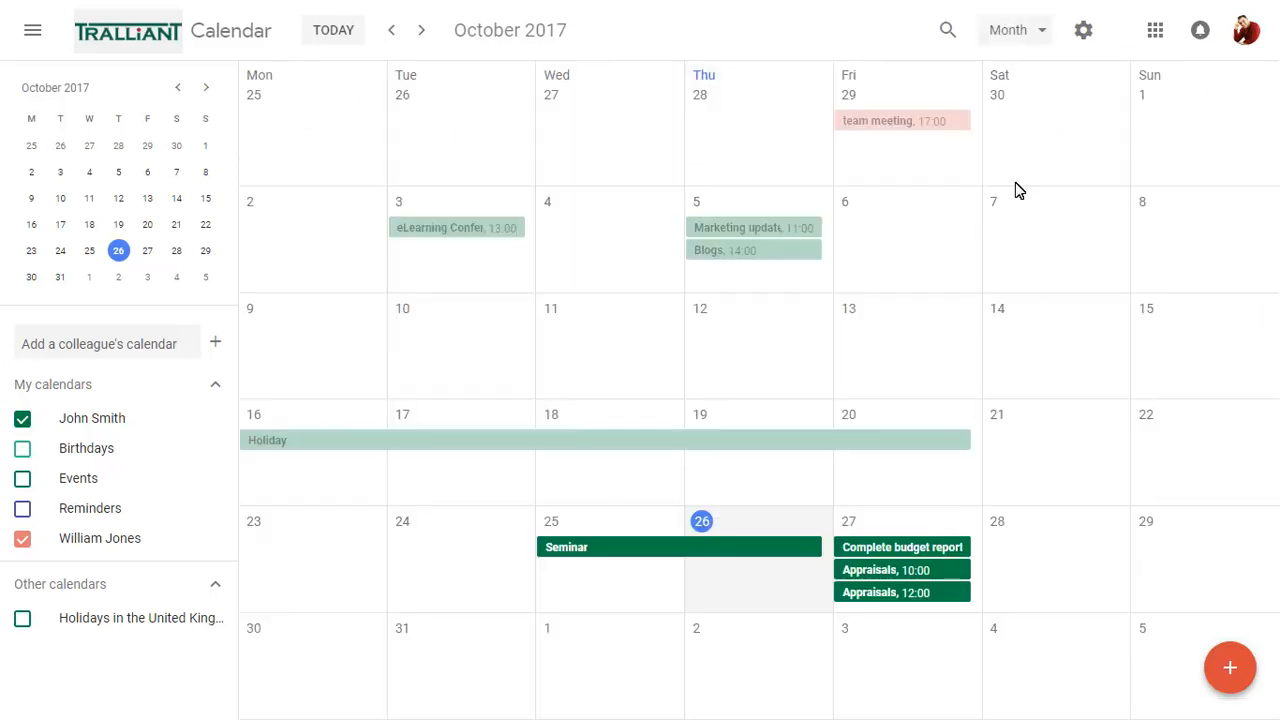
left_click(1012, 30)
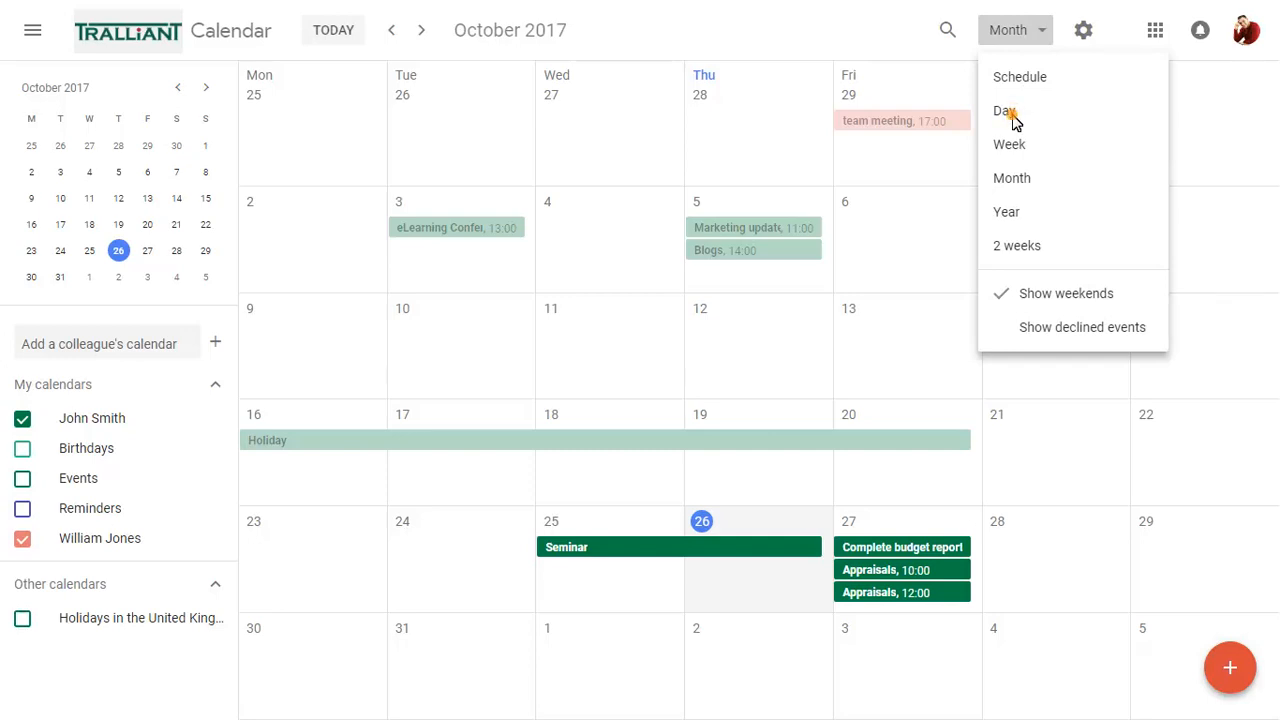
left_click(1004, 112)
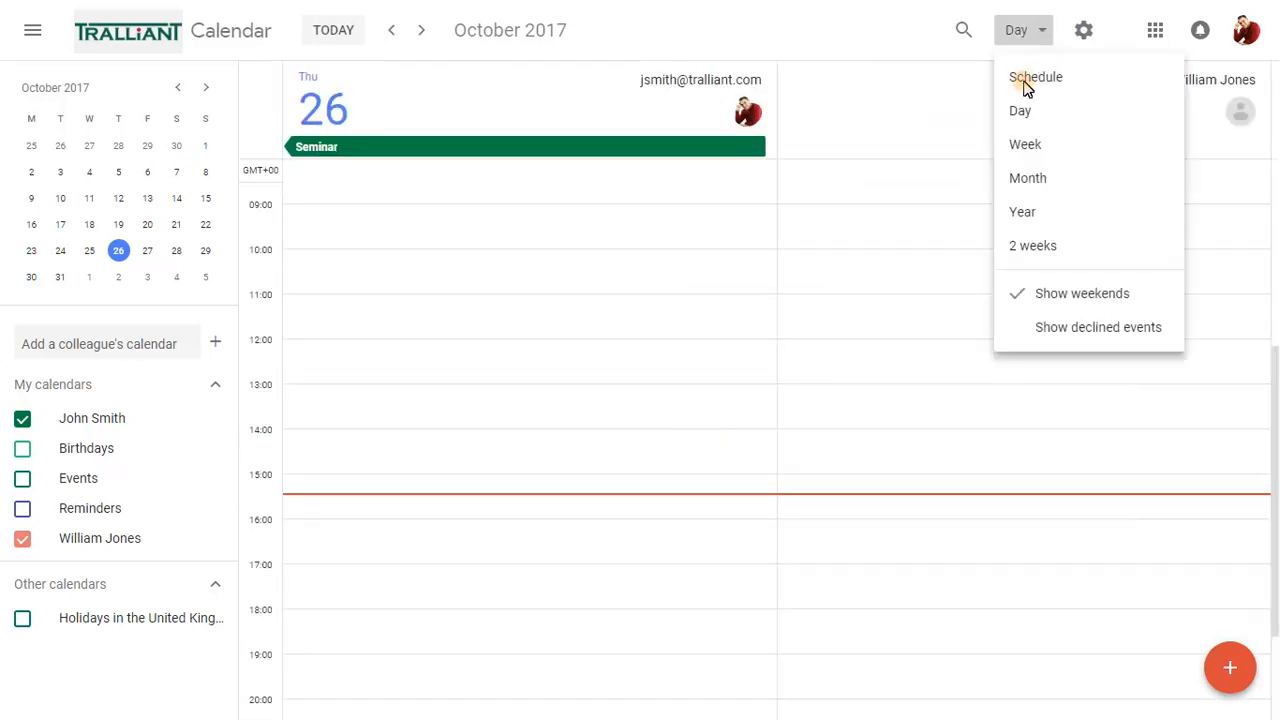
left_click(1036, 76)
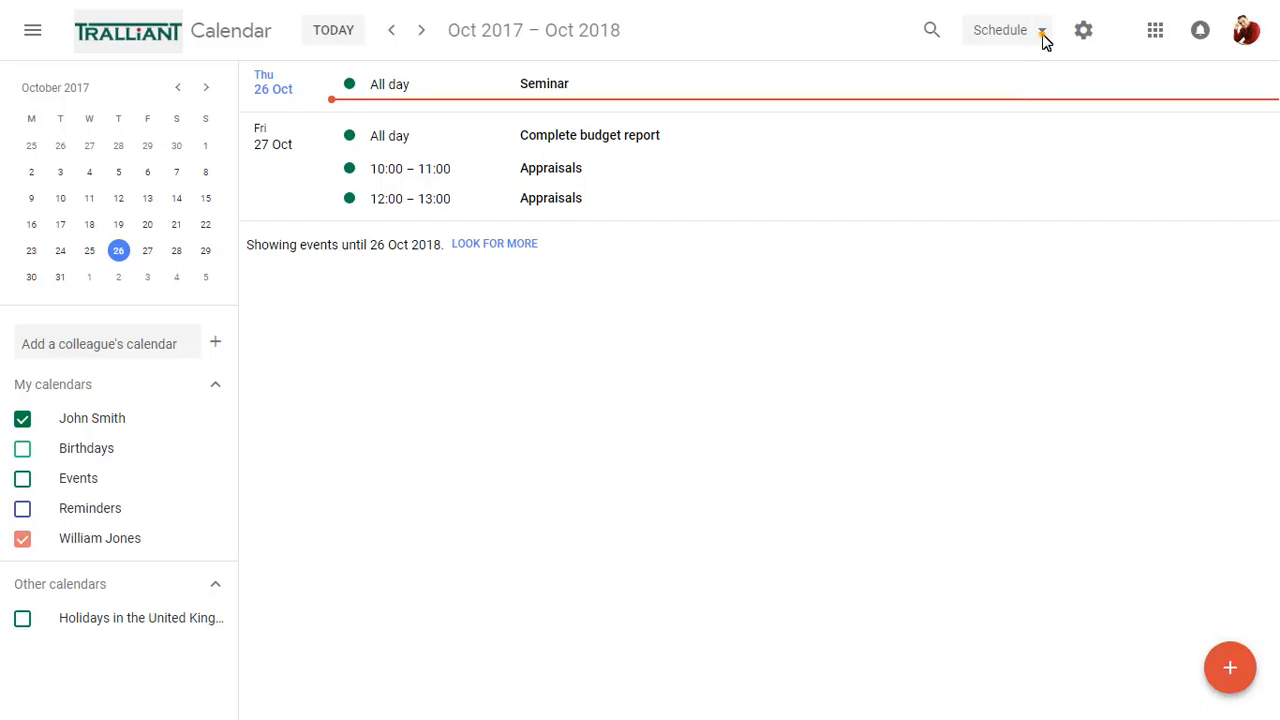
left_click(1010, 30)
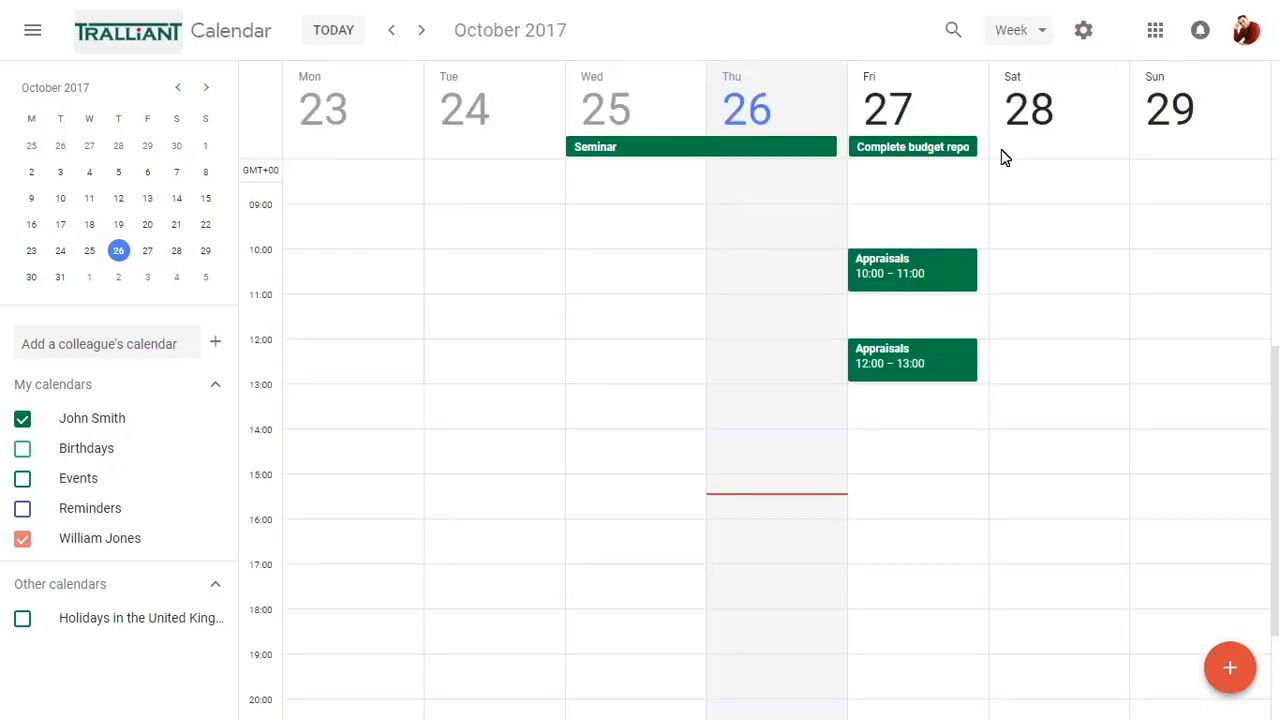
mouse_move(840, 124)
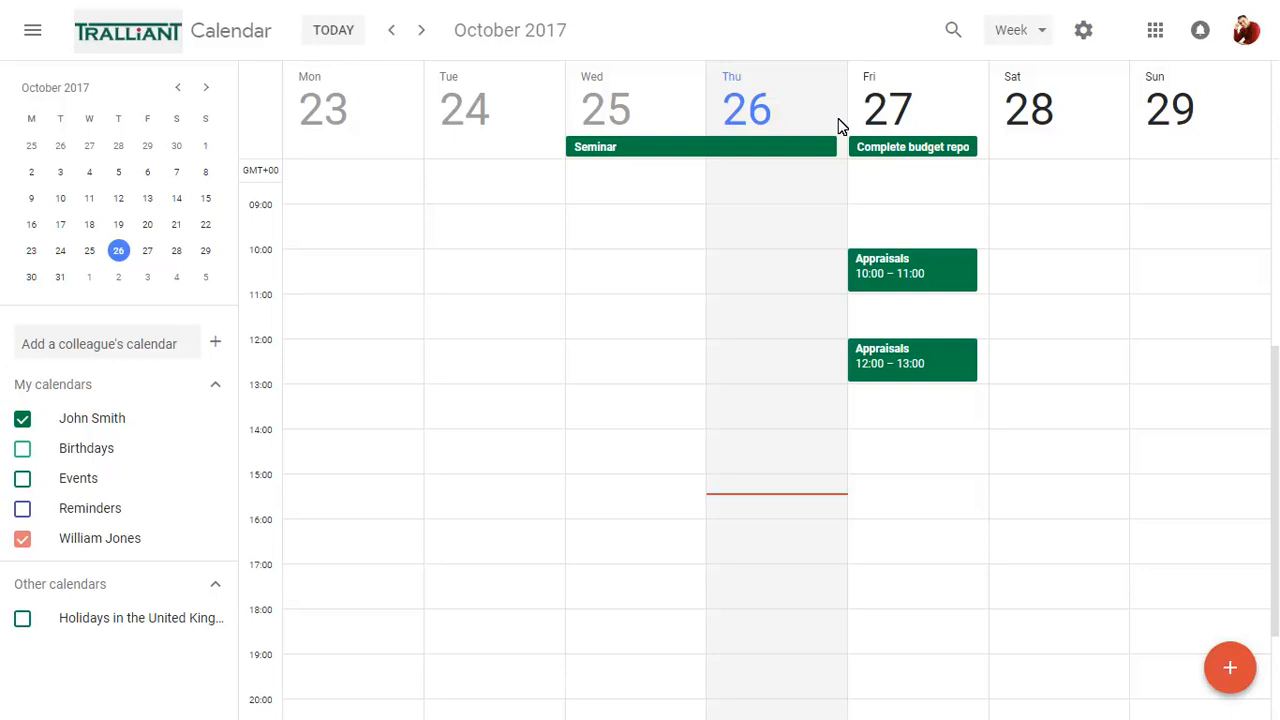
left_click(392, 30)
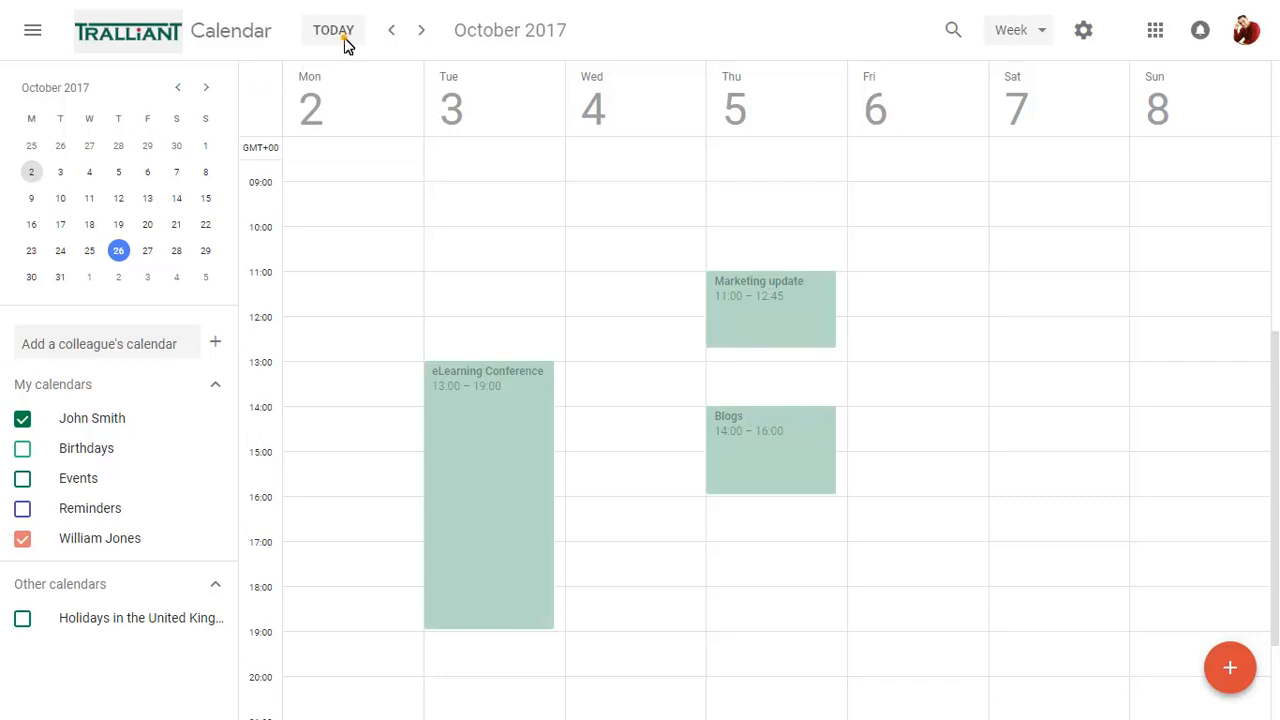
left_click(420, 30)
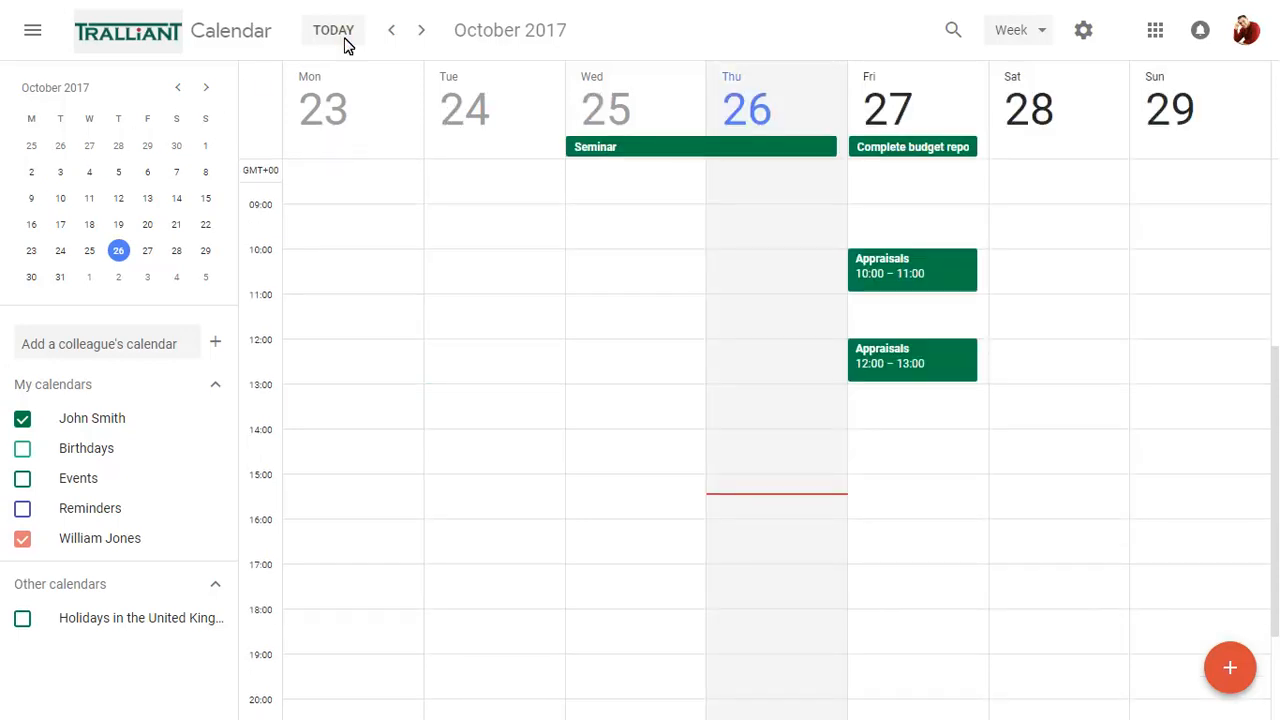
mouse_move(1084, 30)
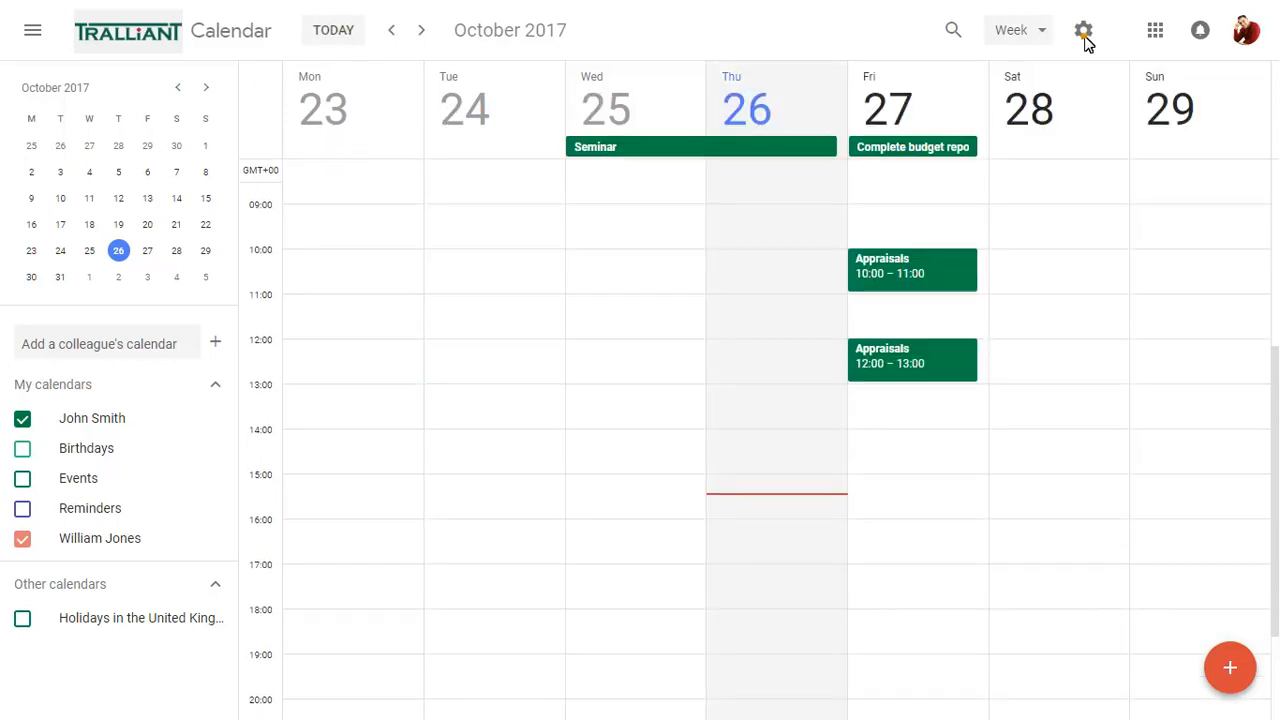
In Settings, set working hours to start at 09:00 and return to the week view.
left_click(1084, 30)
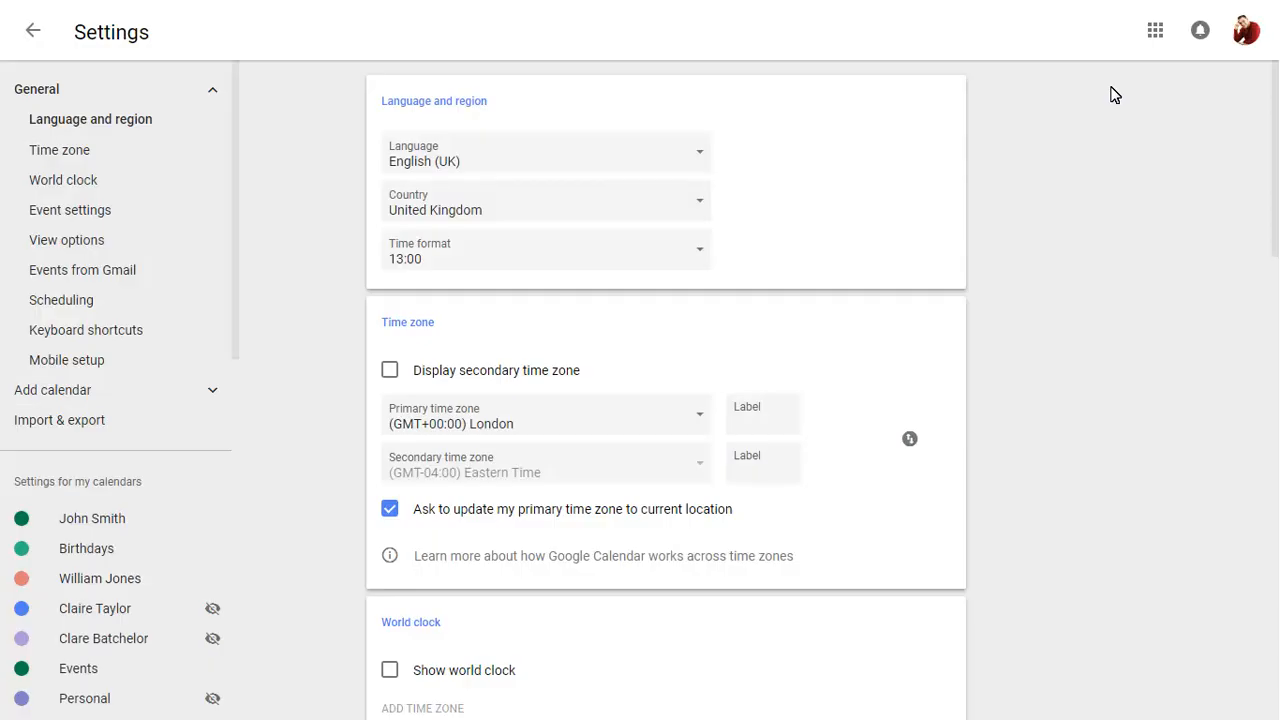
left_click(388, 370)
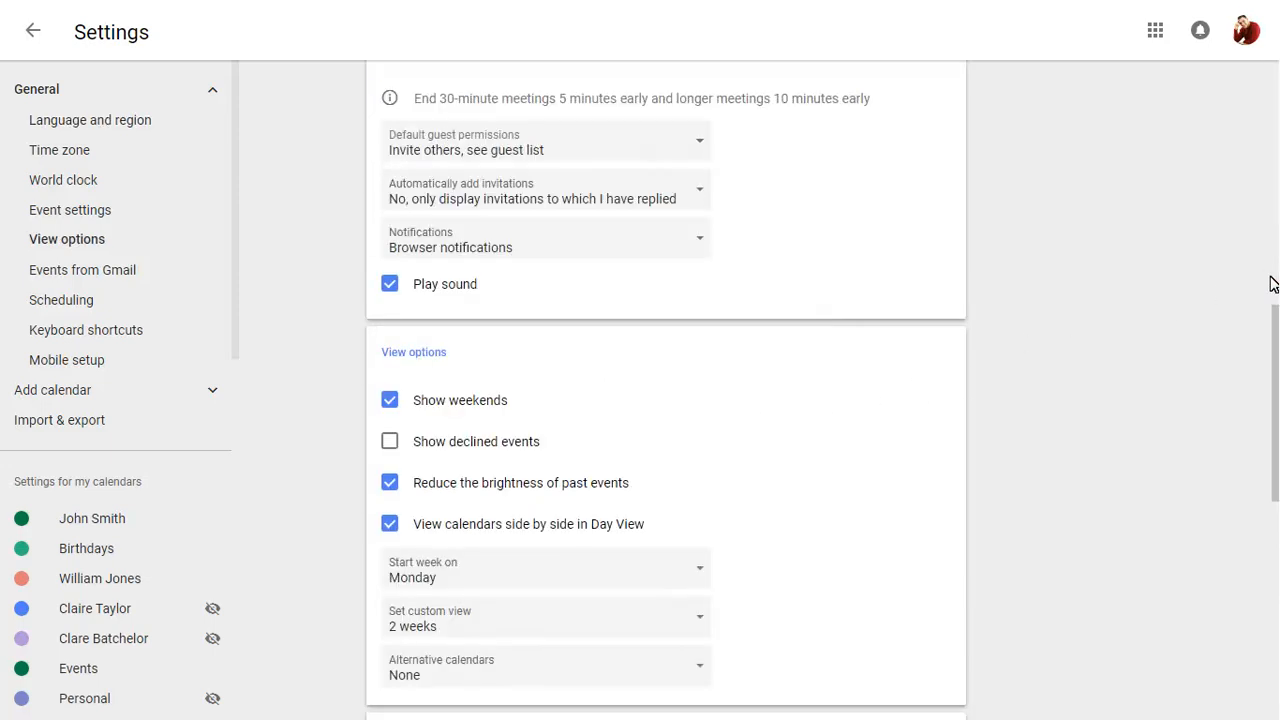
left_click(388, 442)
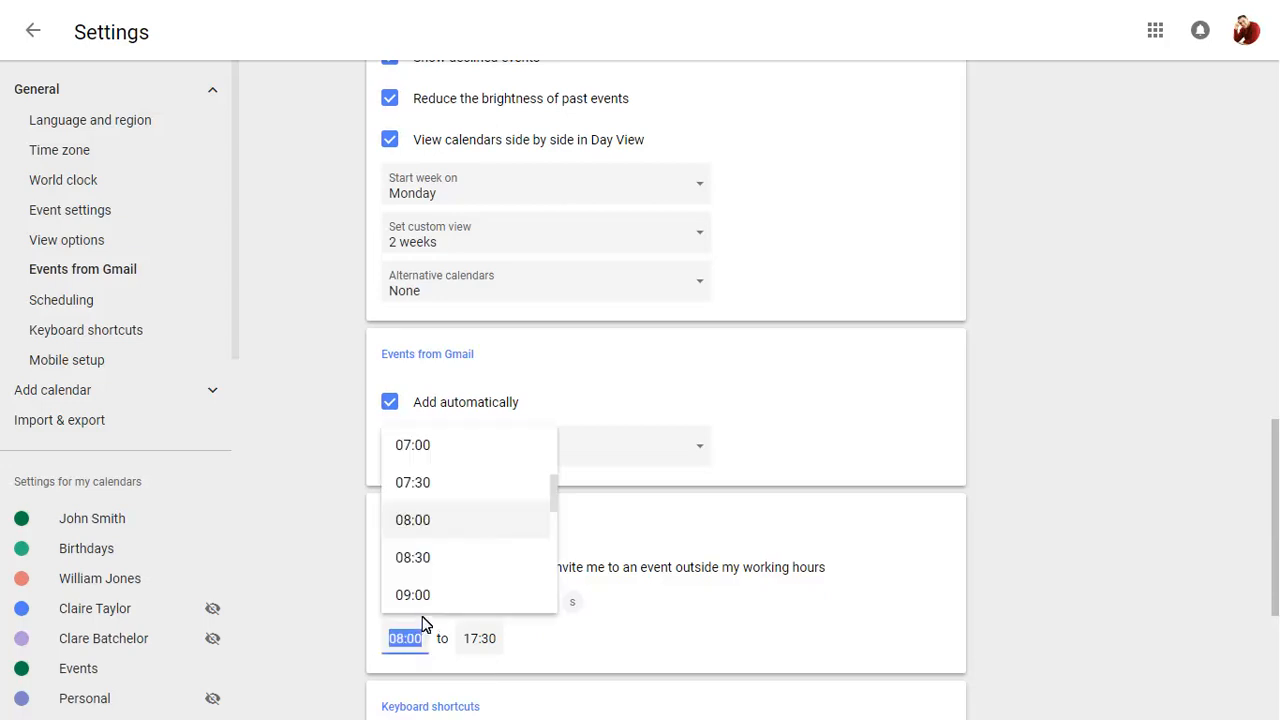
left_click(412, 596)
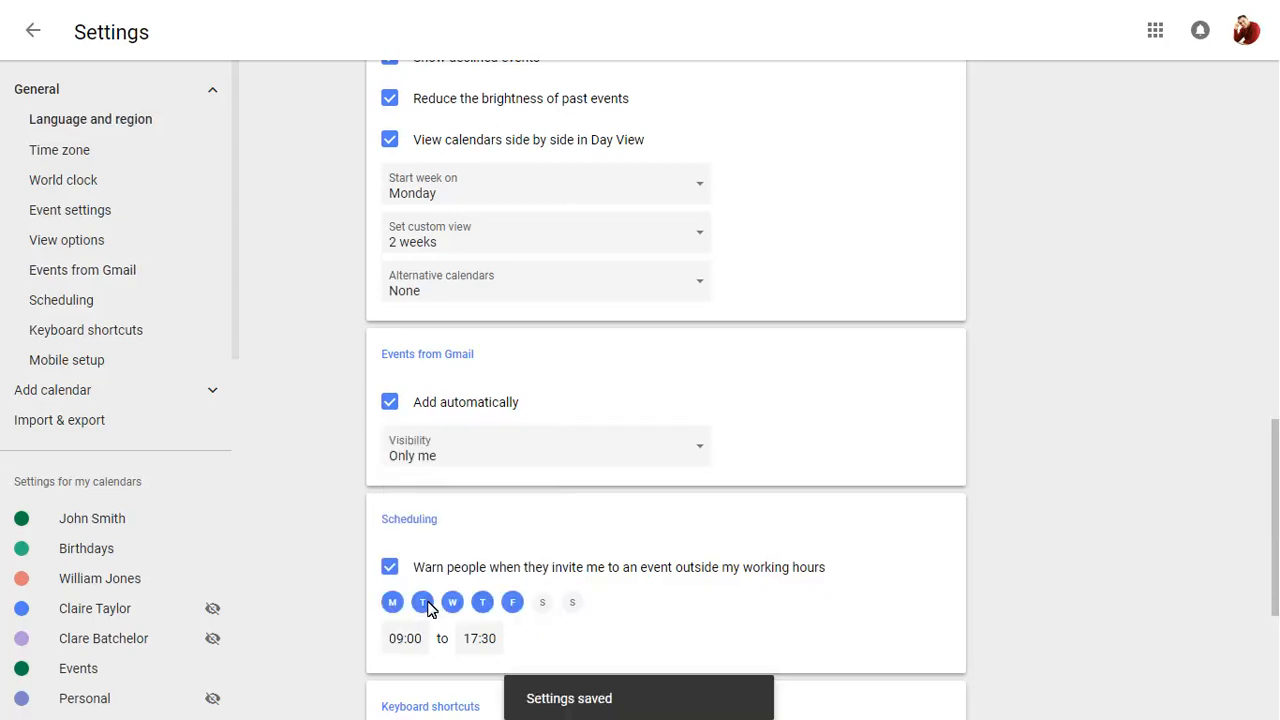
left_click(32, 30)
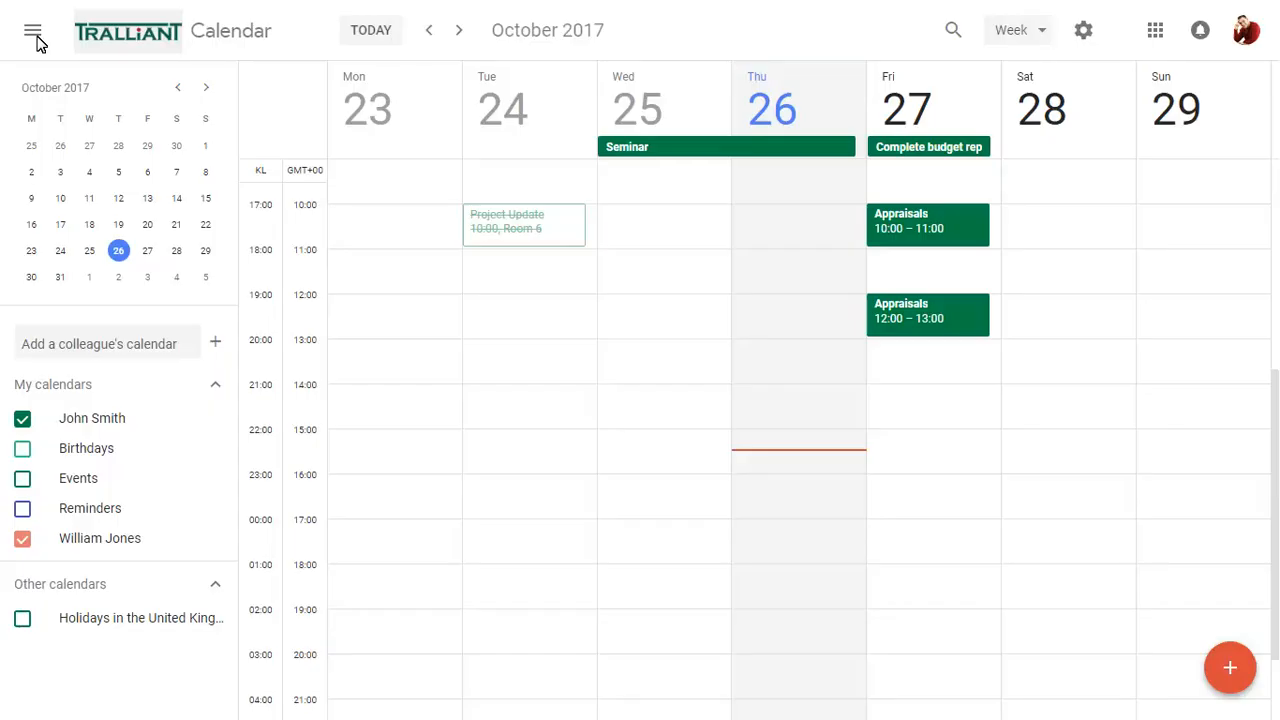
From the gear menu choose 'Back to classic Calendar' to bring up its confirmation dialog.
left_click(1084, 30)
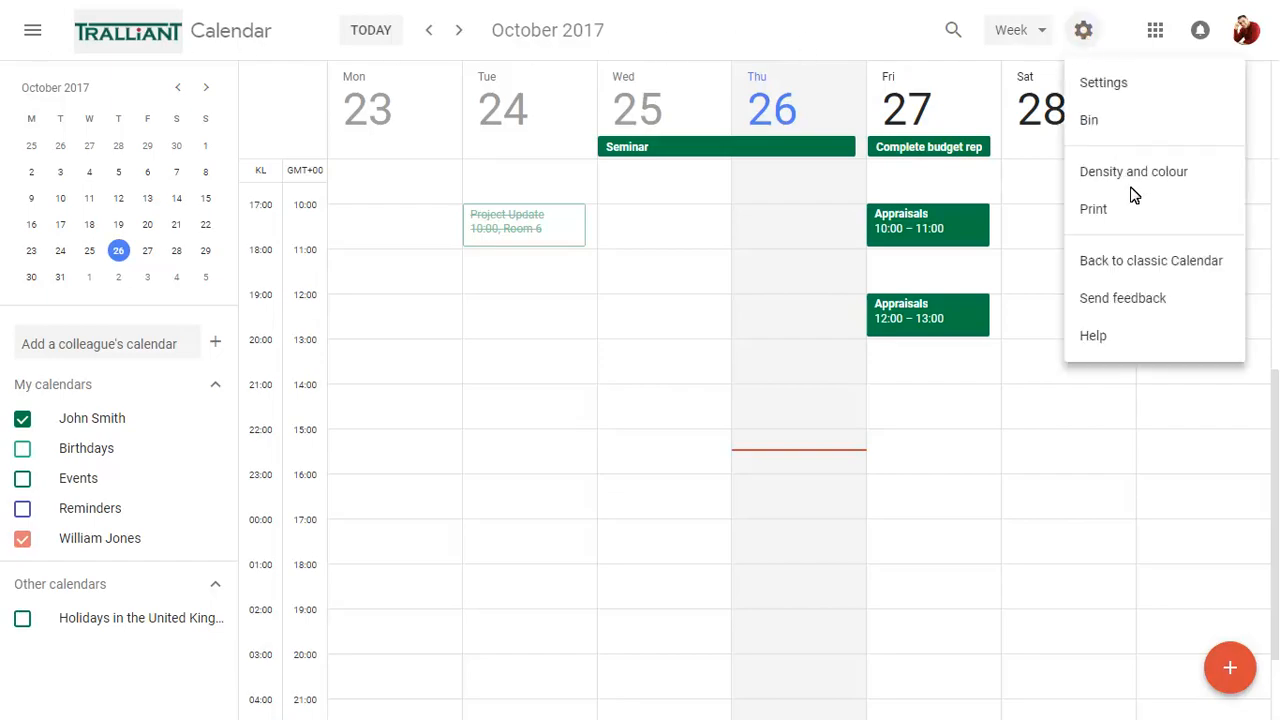
left_click(1150, 260)
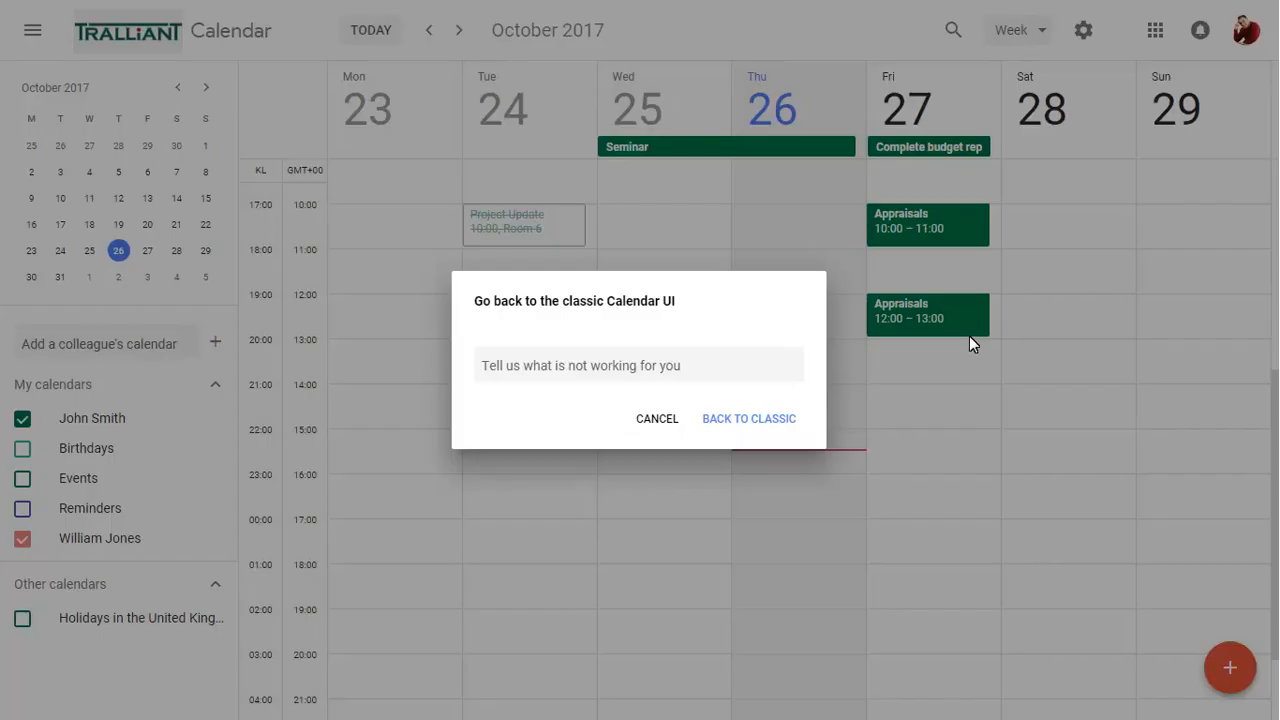